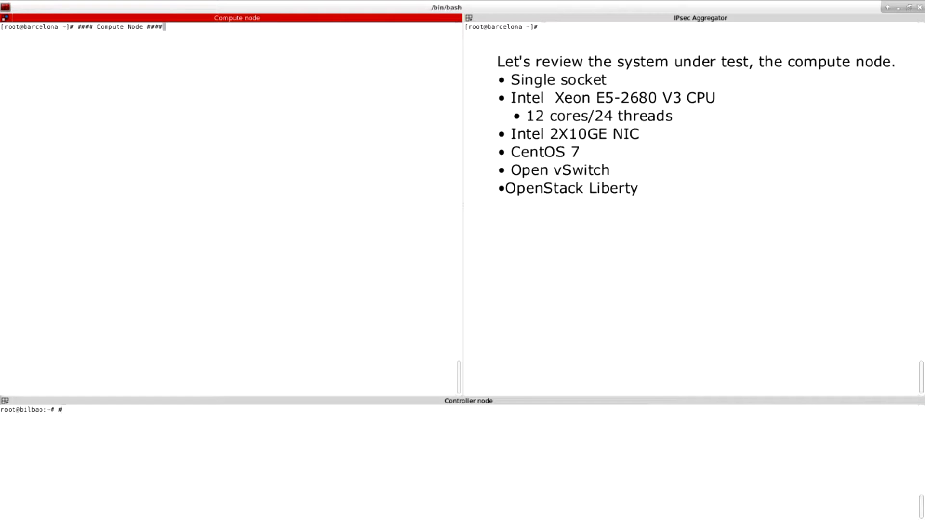
# Step: List the compute node's CPU details with lscpu
pyautogui.write('lscpu')
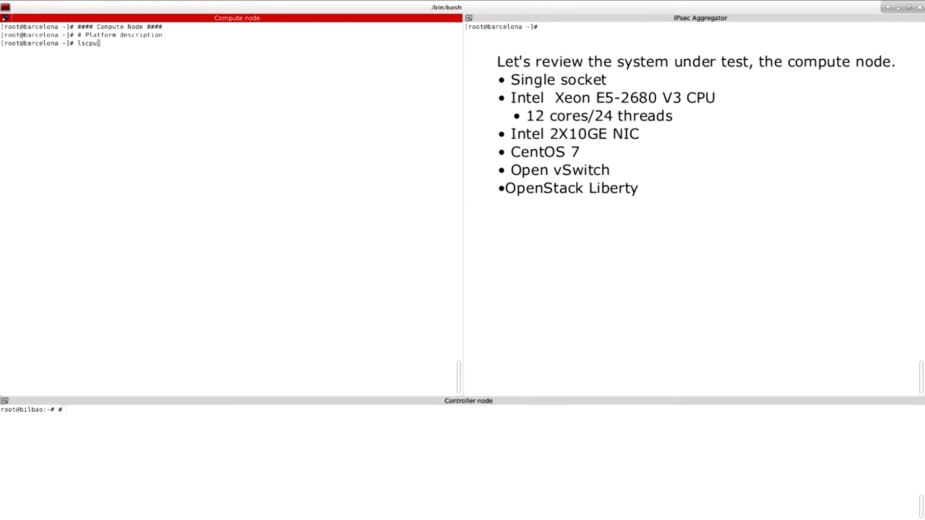
pyautogui.press('Return')
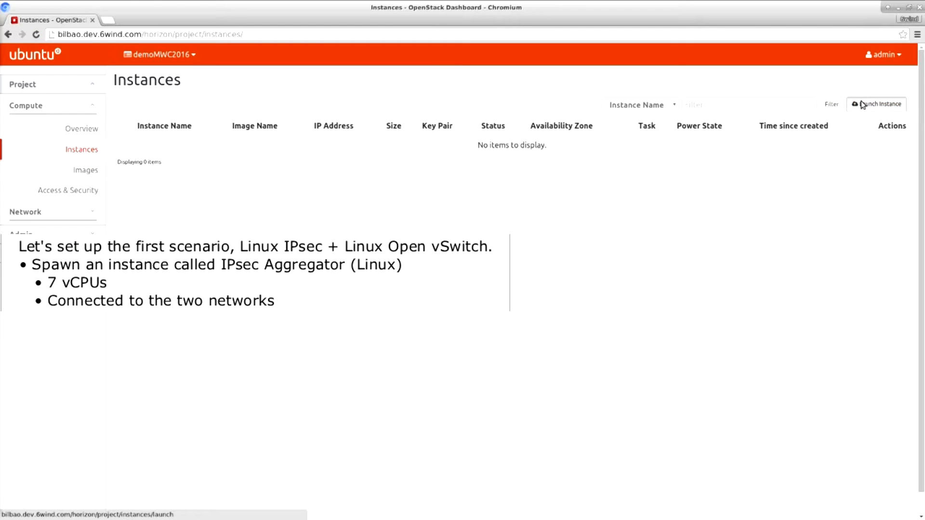
# Step: Launch a new instance named 'IPsec Aggregator (Linux)' connected to both networks
pyautogui.click(879, 104)
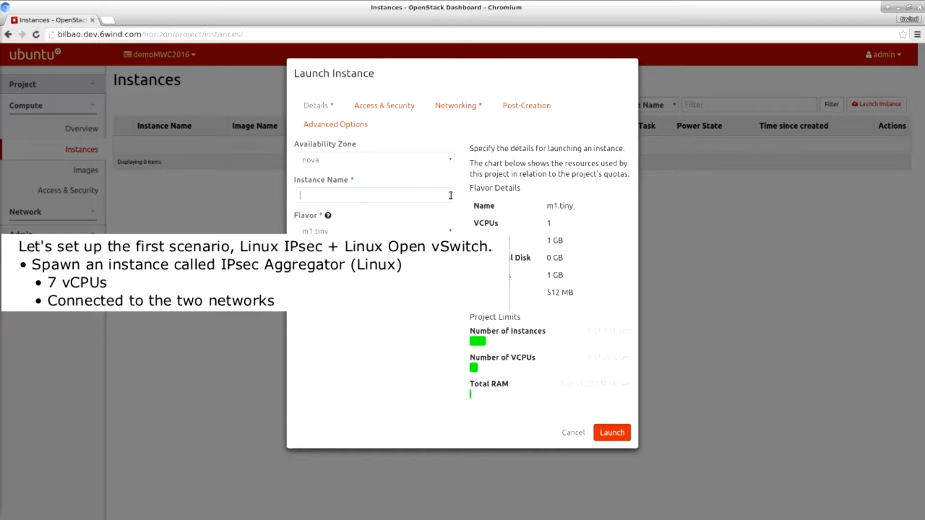
pyautogui.write('IPsec Aggregator (Lin')
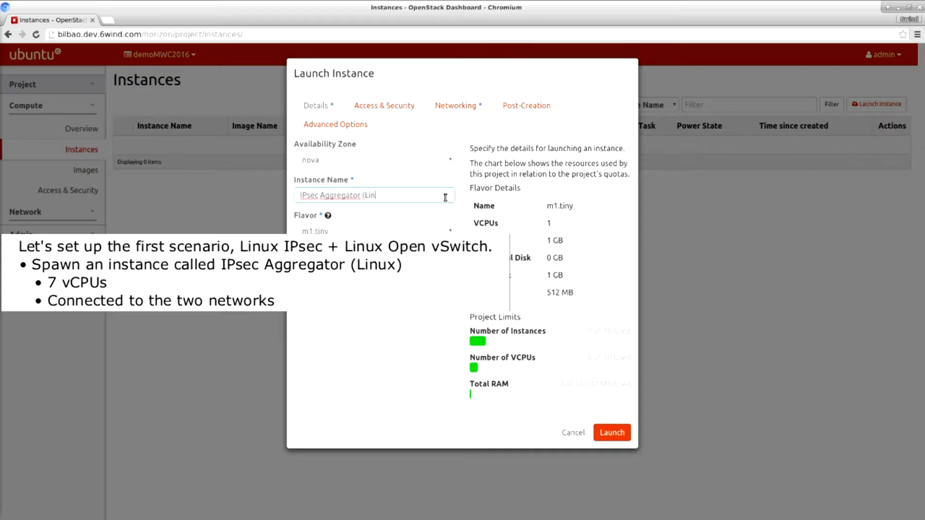
pyautogui.write('ux)')
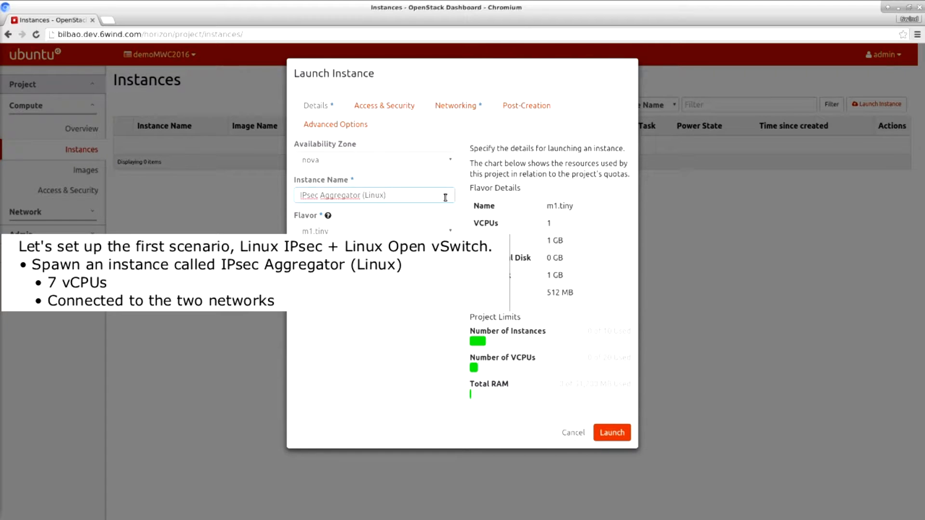
pyautogui.click(455, 106)
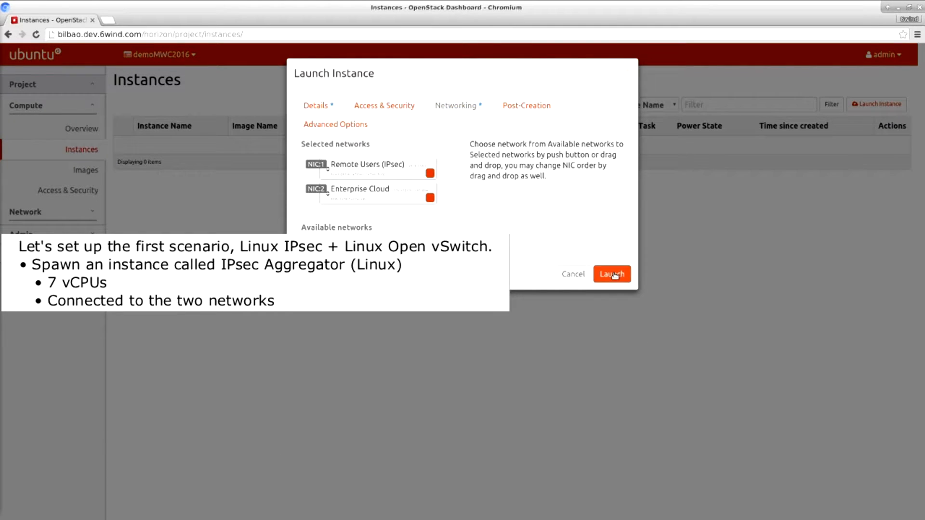
pyautogui.click(612, 273)
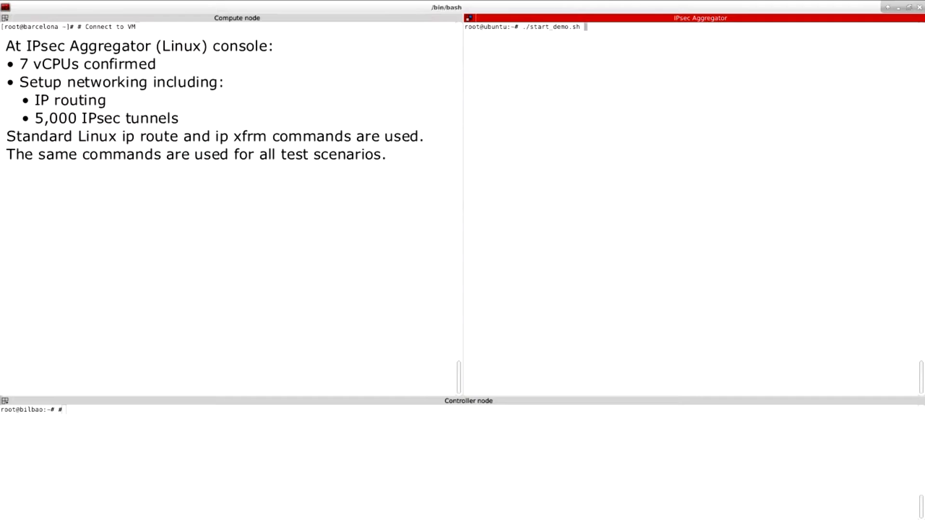
# Step: Run the VM's ip.sh networking script and clear the console output
pyautogui.write('ip l')
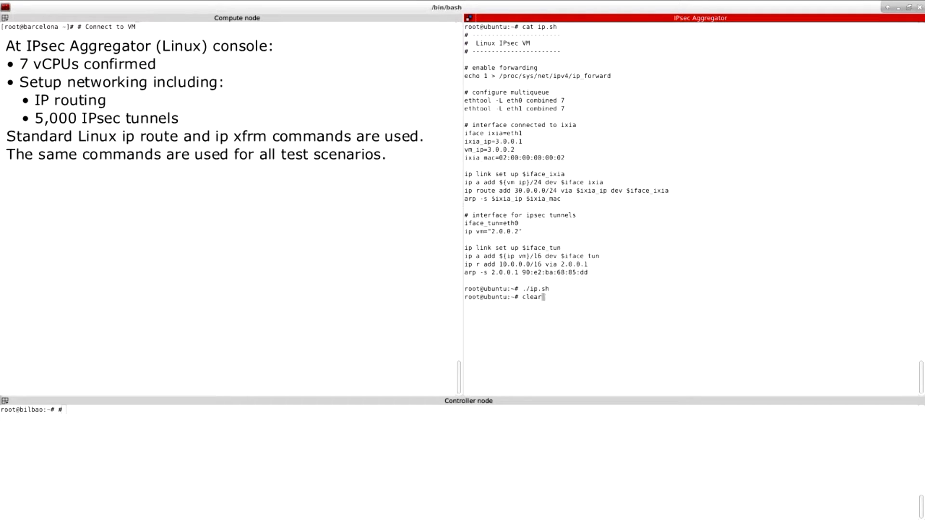
pyautogui.press('Return')
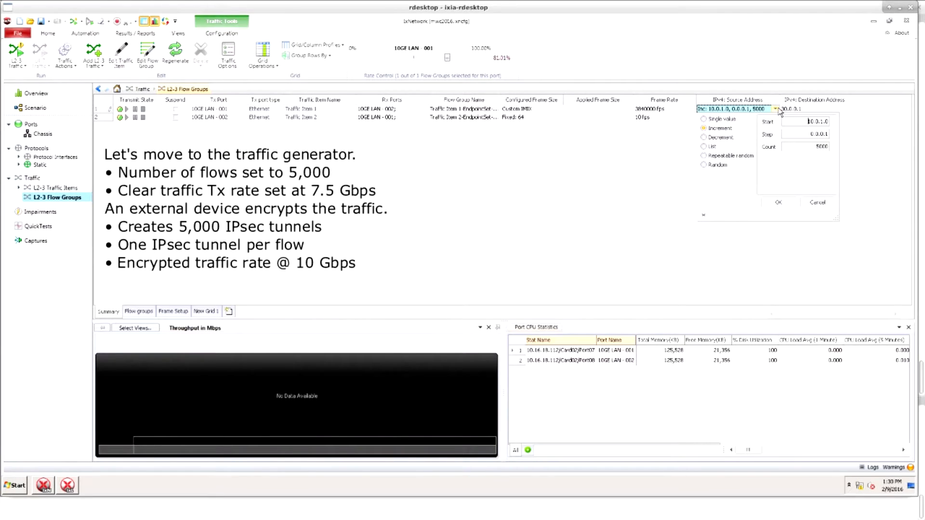
pyautogui.moveTo(542, 149)
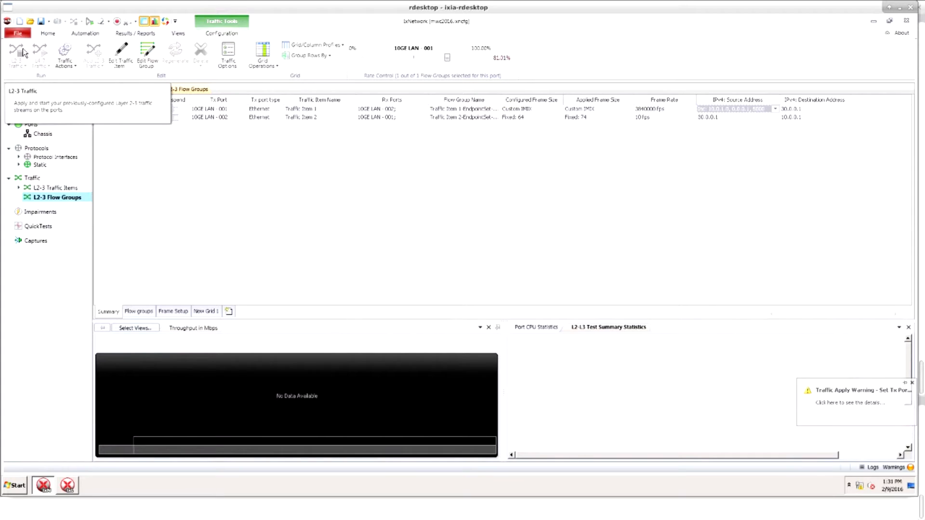
# Step: Start the configured L2-3 traffic toward the aggregator and list the VM's CPU details
pyautogui.click(17, 54)
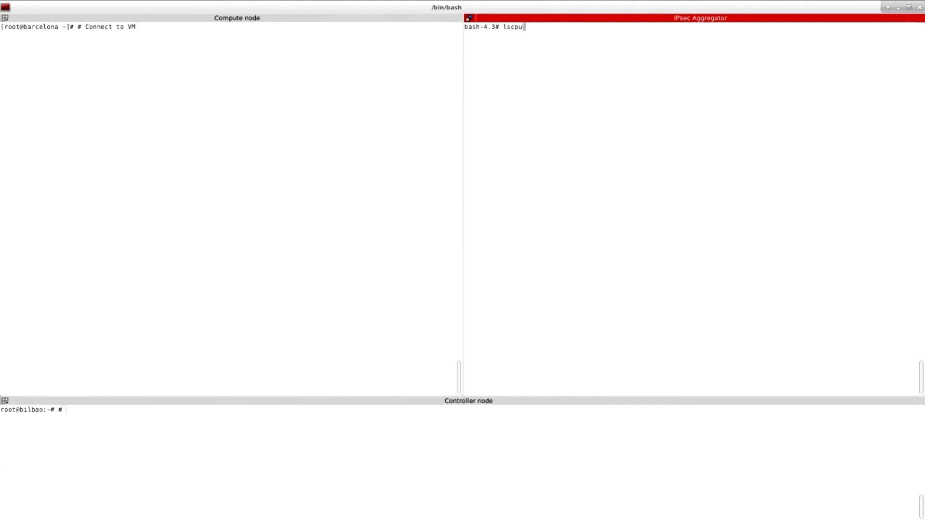
pyautogui.press('Return')
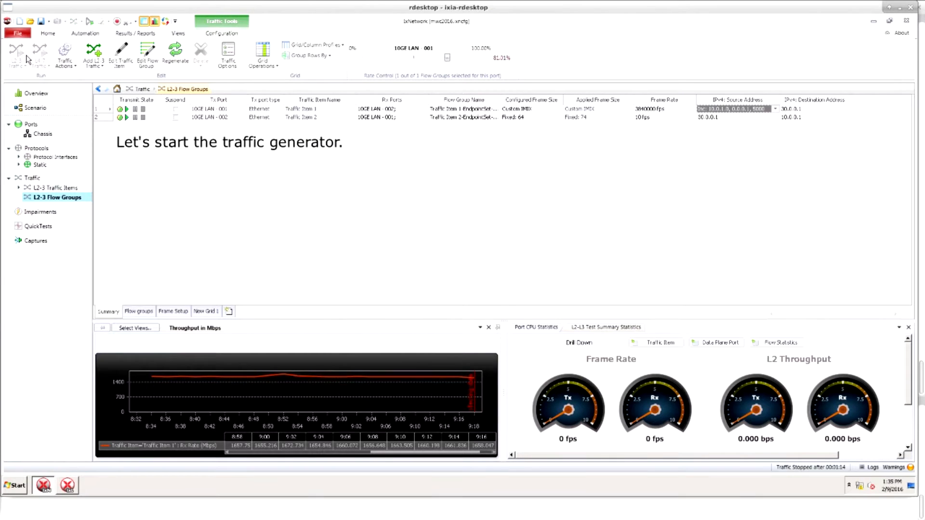
# Step: Start L2-3 traffic generation for the throughput run
pyautogui.click(16, 56)
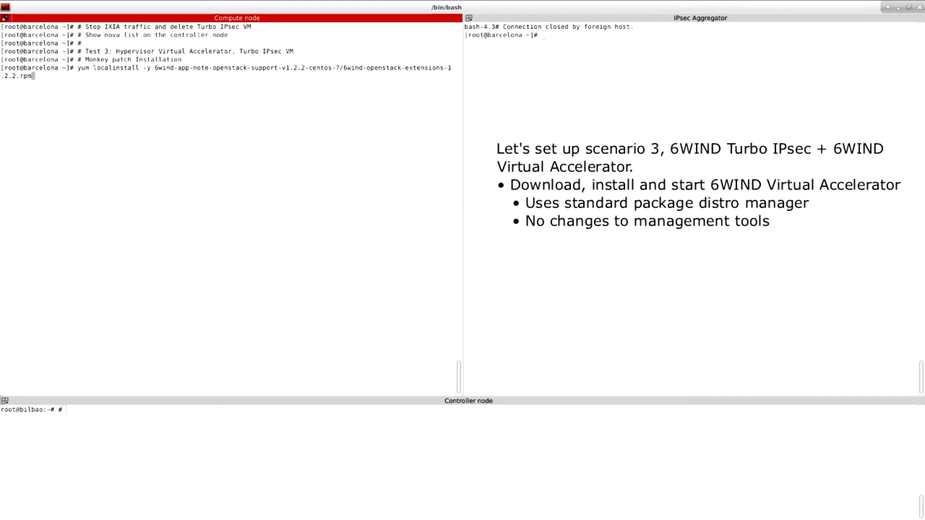
# Step: Install the 6WIND packages, start virtual-accelerator, and restart neutron-openvswitch-agent and openstack-nova-compute
pyautogui.press('Return')
pyautogui.write('# Starting Virtual Accelerator')
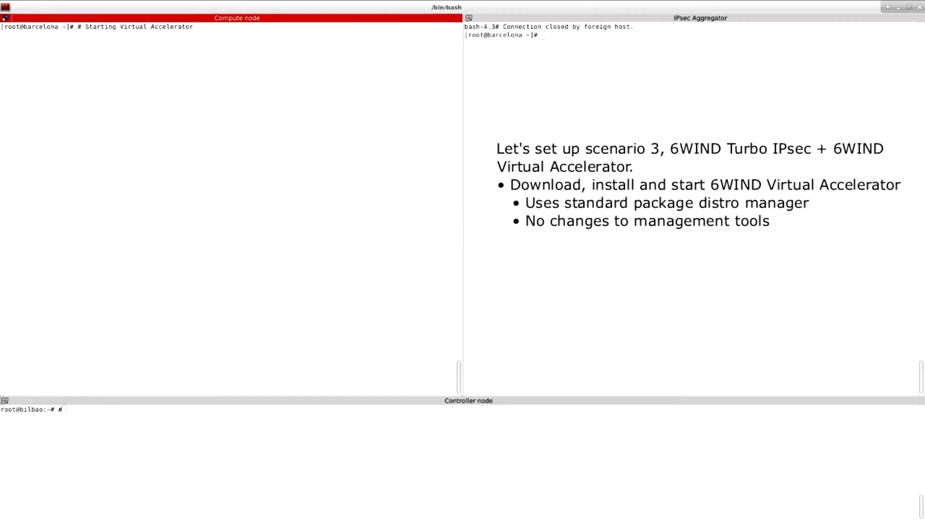
pyautogui.write('systemctl start virtual-accelerator')
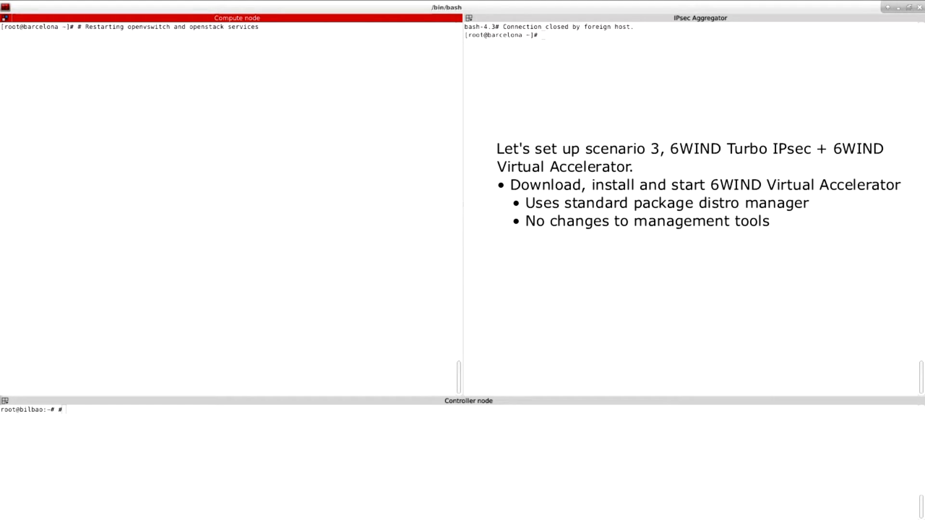
pyautogui.write('systemctl restart neutron-openvswitch-agent')
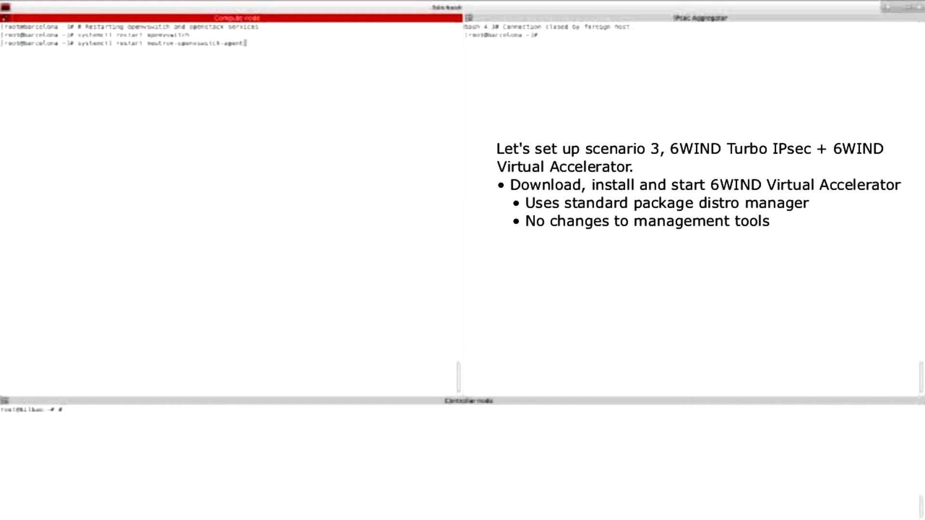
pyautogui.write('systemctl restart openstack-nova-compute')
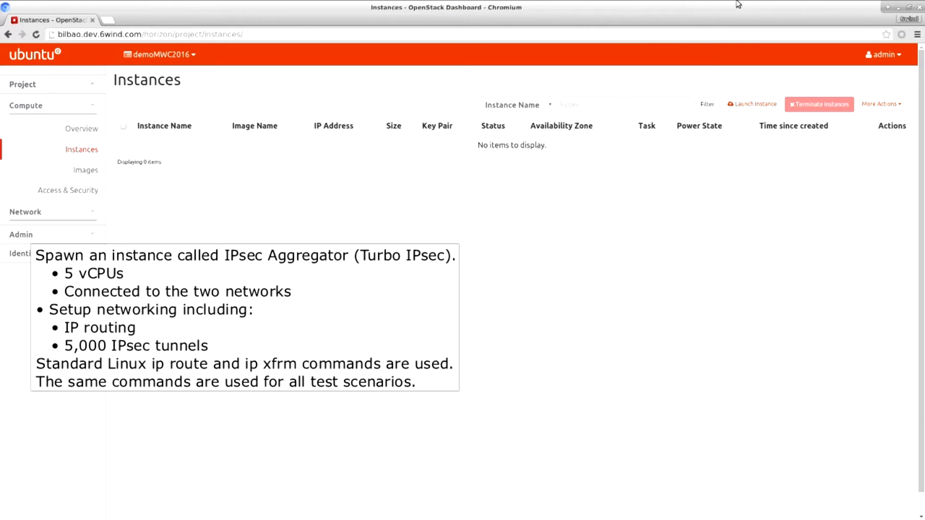
# Step: Launch the 5-vCPU 'IPsec Aggregator (Turbo IPsec VA)' instance on the selected networks
pyautogui.click(751, 105)
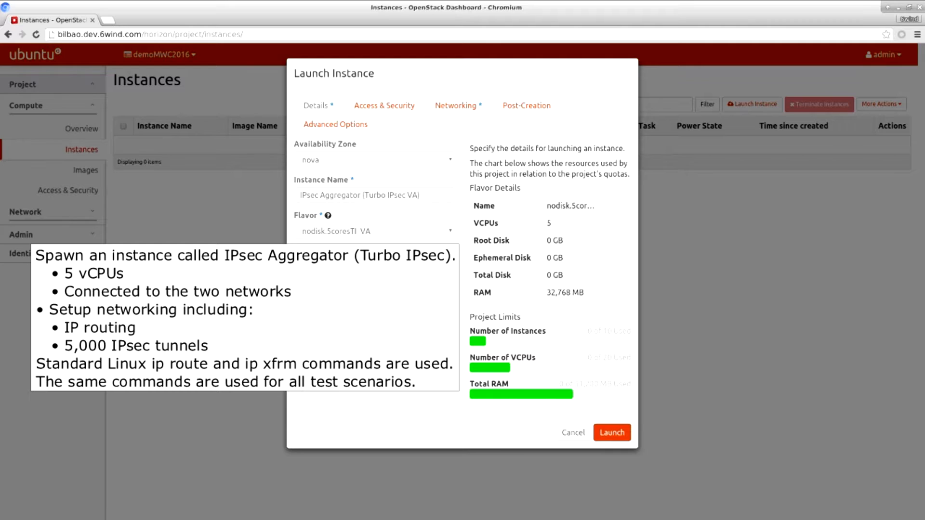
pyautogui.click(610, 432)
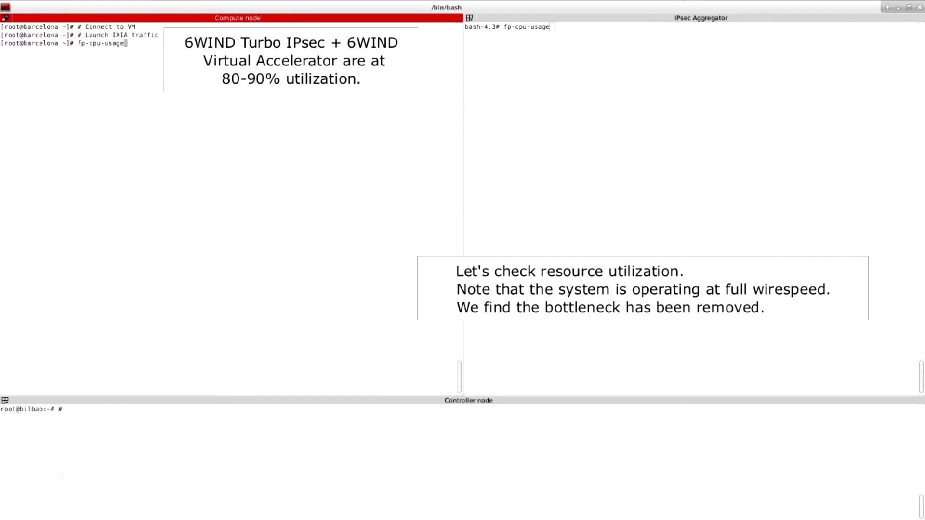
# Step: Show fp-cpu-usage on the compute node and in the VM, then start htop on the compute node
pyautogui.press('Return')
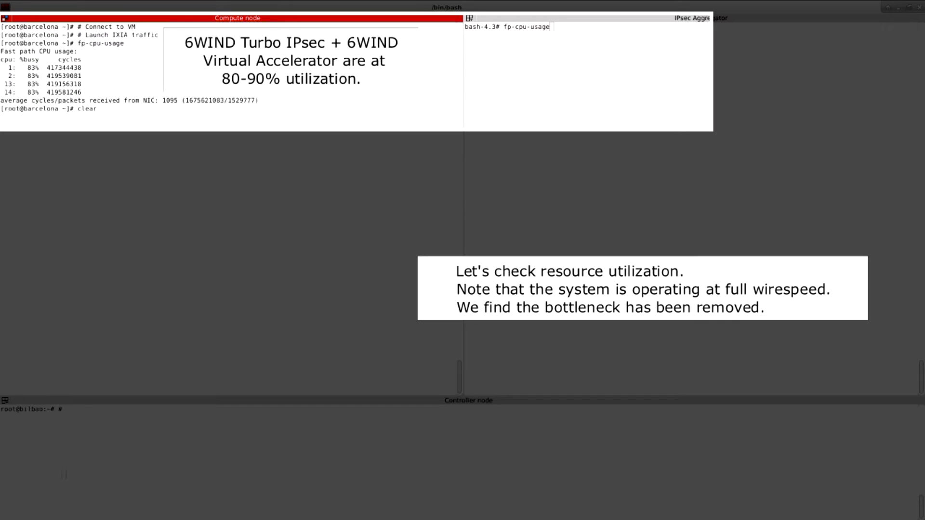
pyautogui.press('Return')
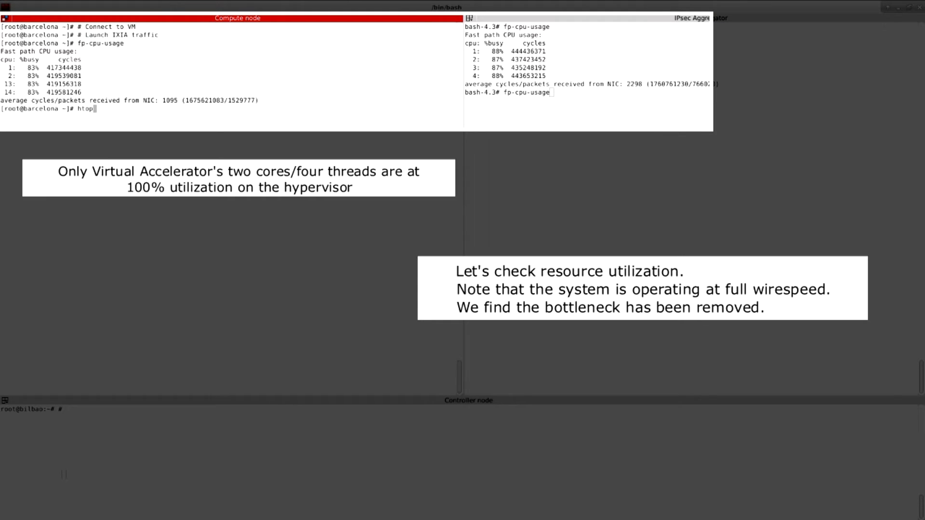
pyautogui.press('Return')
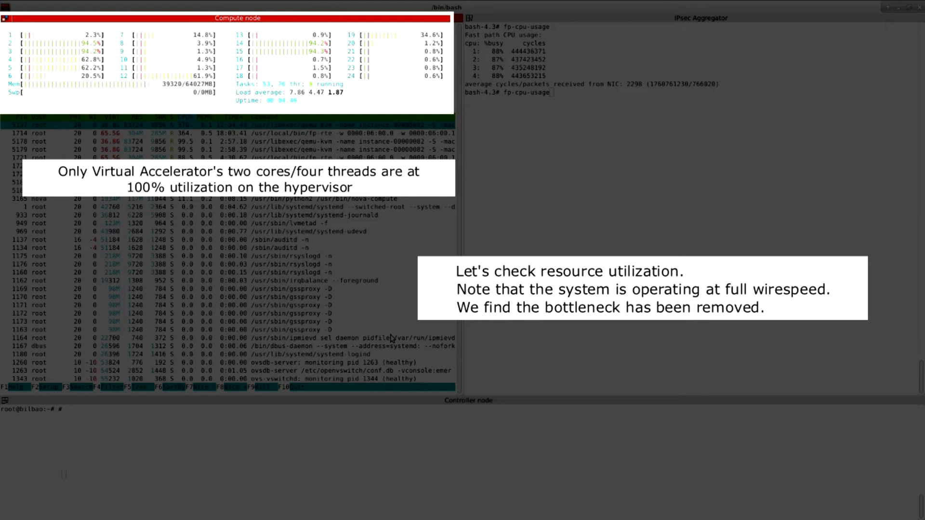